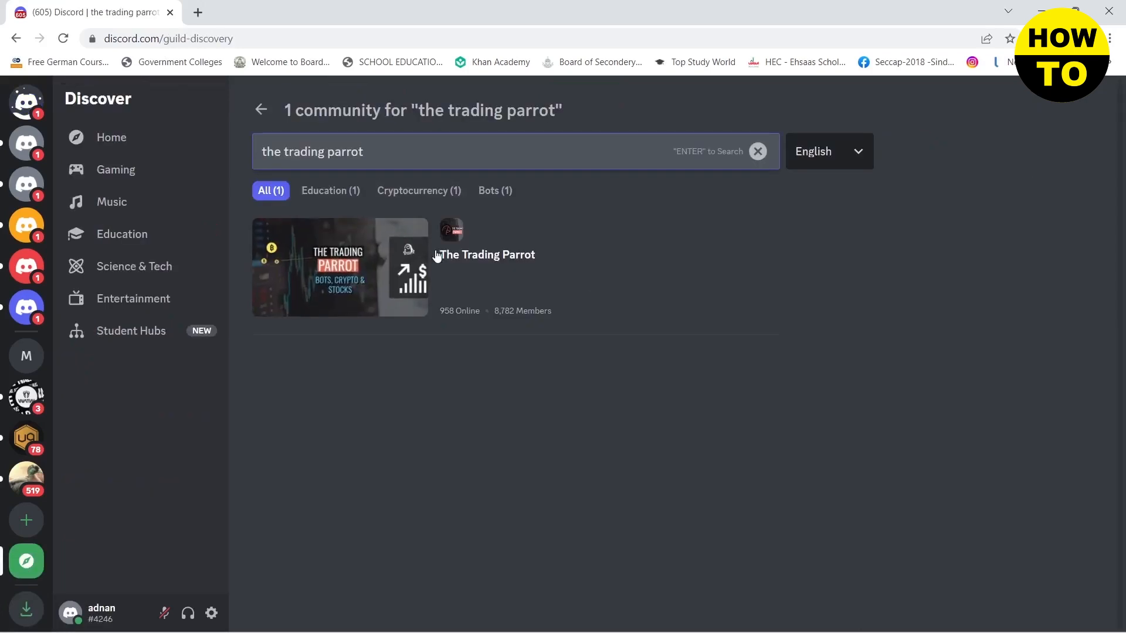
Step: Preview The Trading Parrot server from the Discover community search results
click(340, 268)
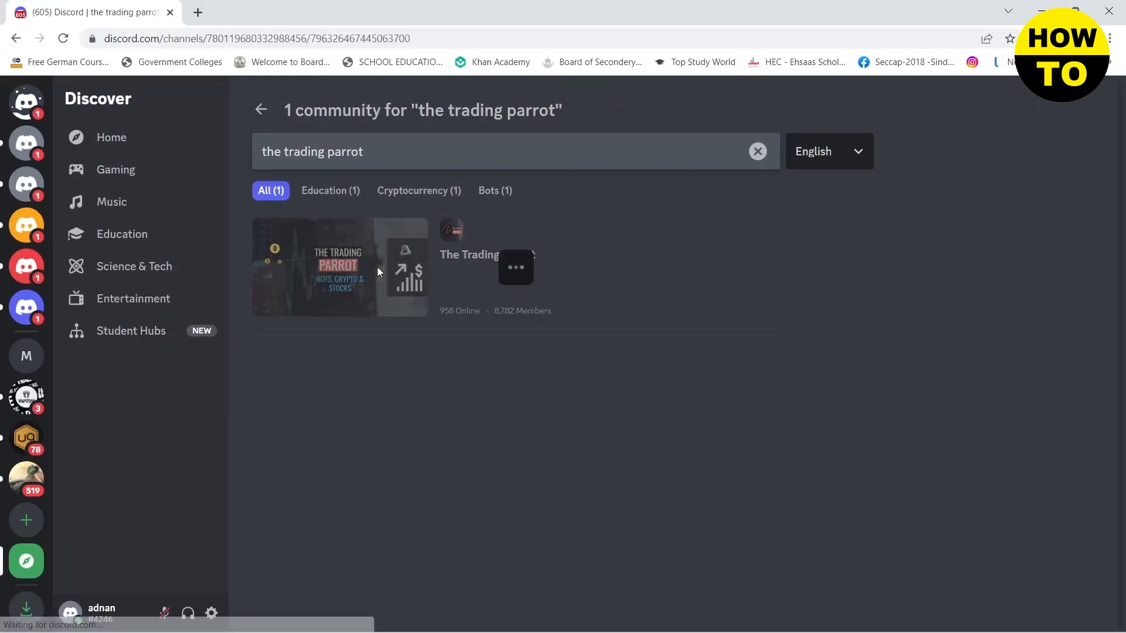
click(339, 266)
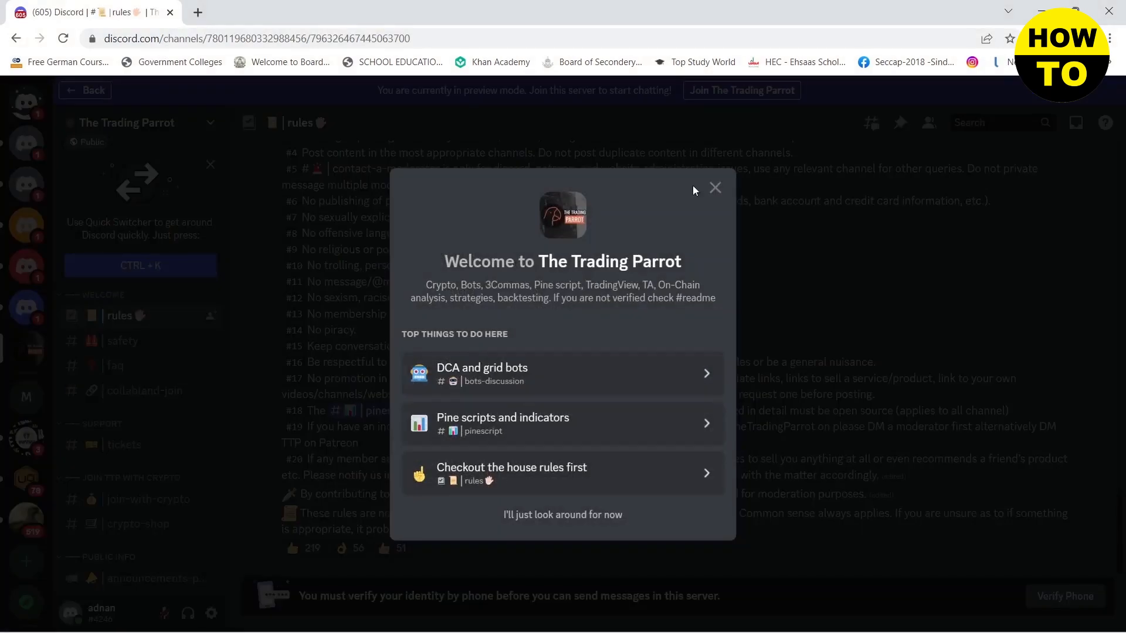
Step: Dismiss the welcome overview, enter #collabland-join and complete phone verification to become a full member
click(715, 188)
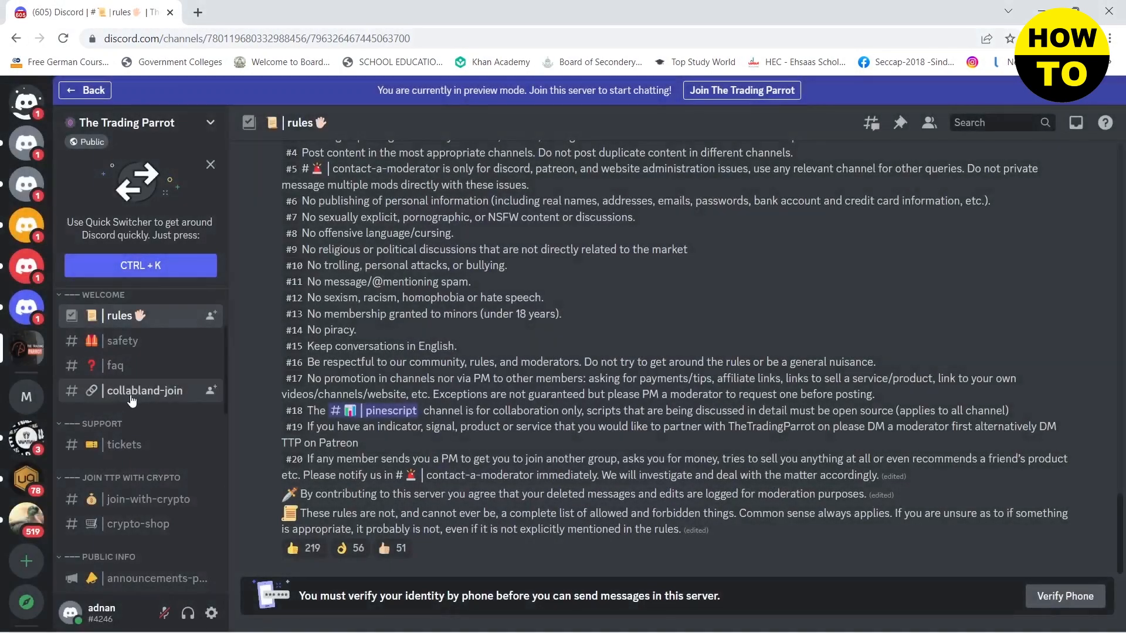
click(144, 390)
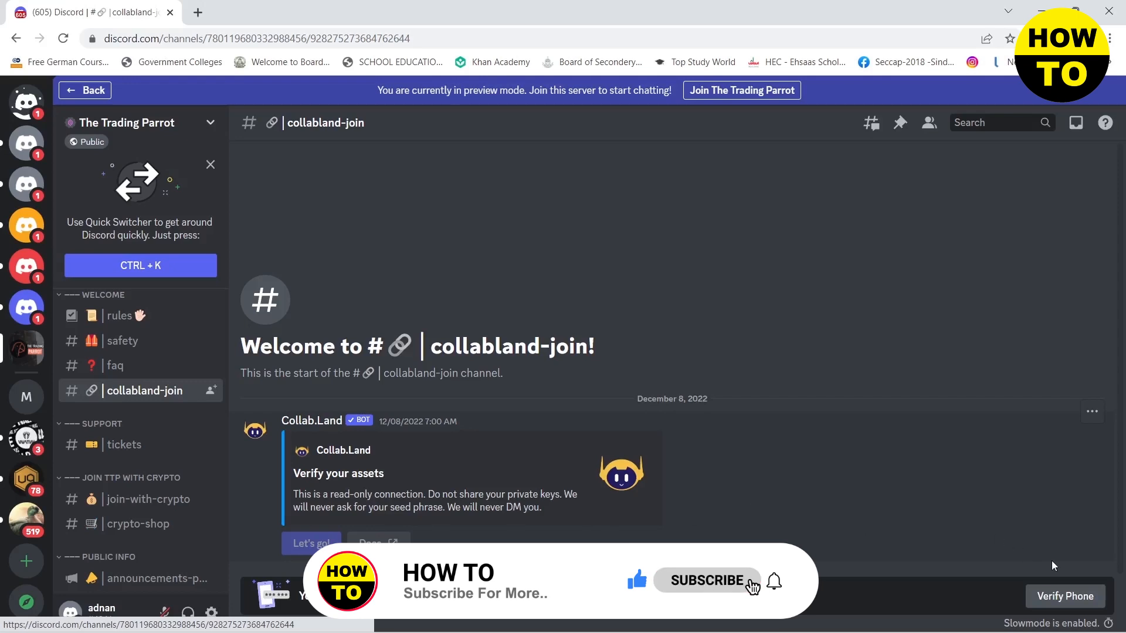
click(1066, 595)
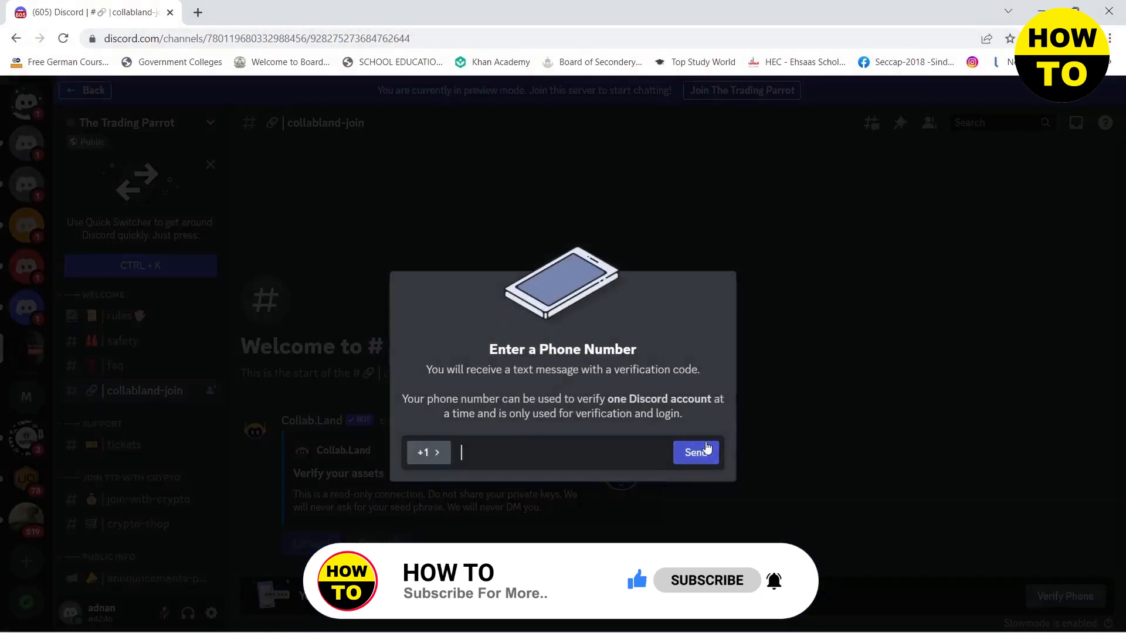
click(427, 453)
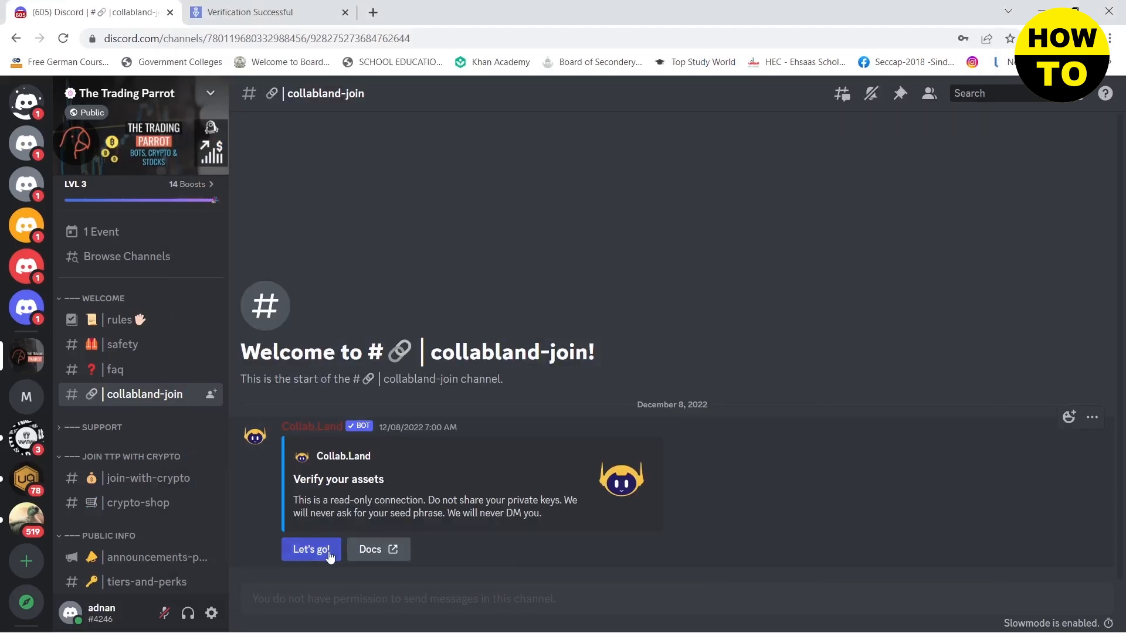
Step: Start Collab.Land asset verification with Let's go!, then follow Connect Wallet to the Collab.Land connect page
click(311, 549)
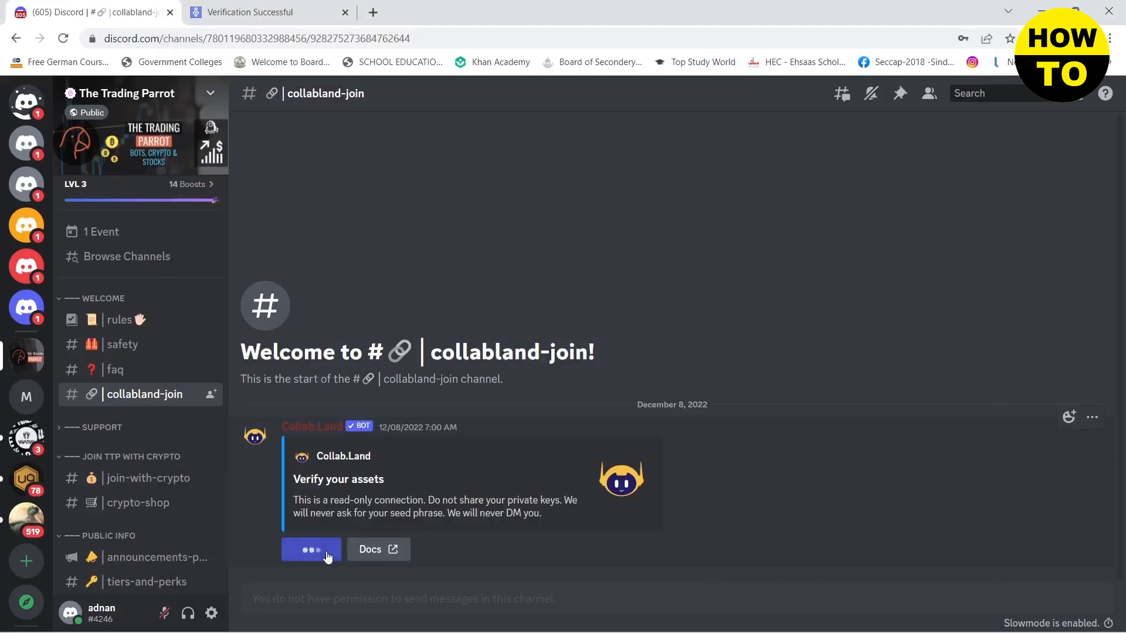
click(311, 549)
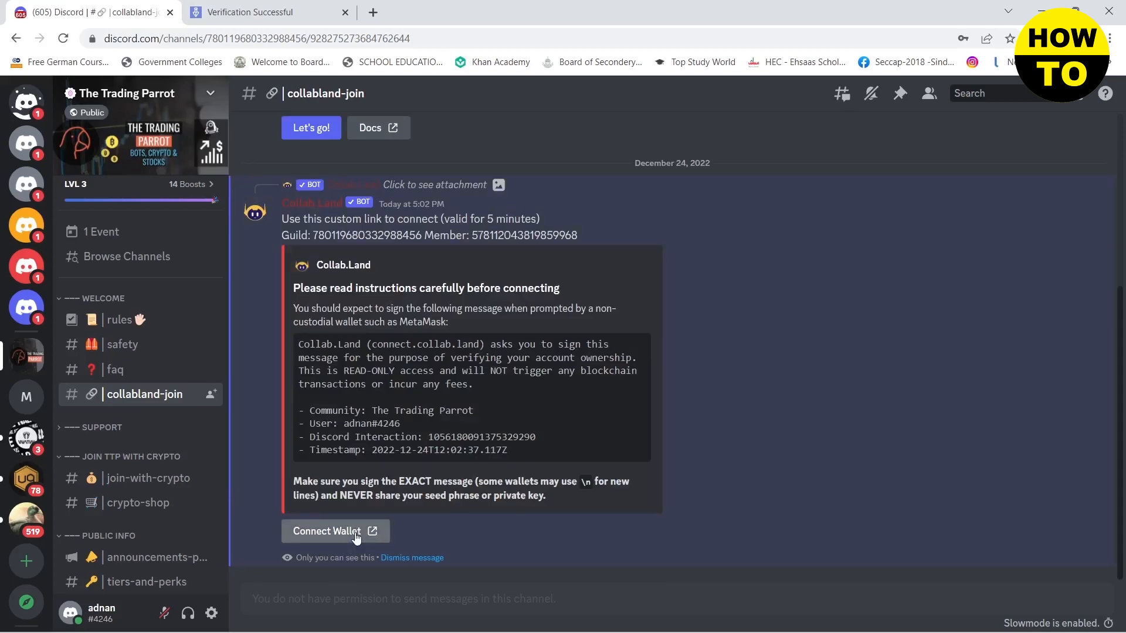
click(334, 530)
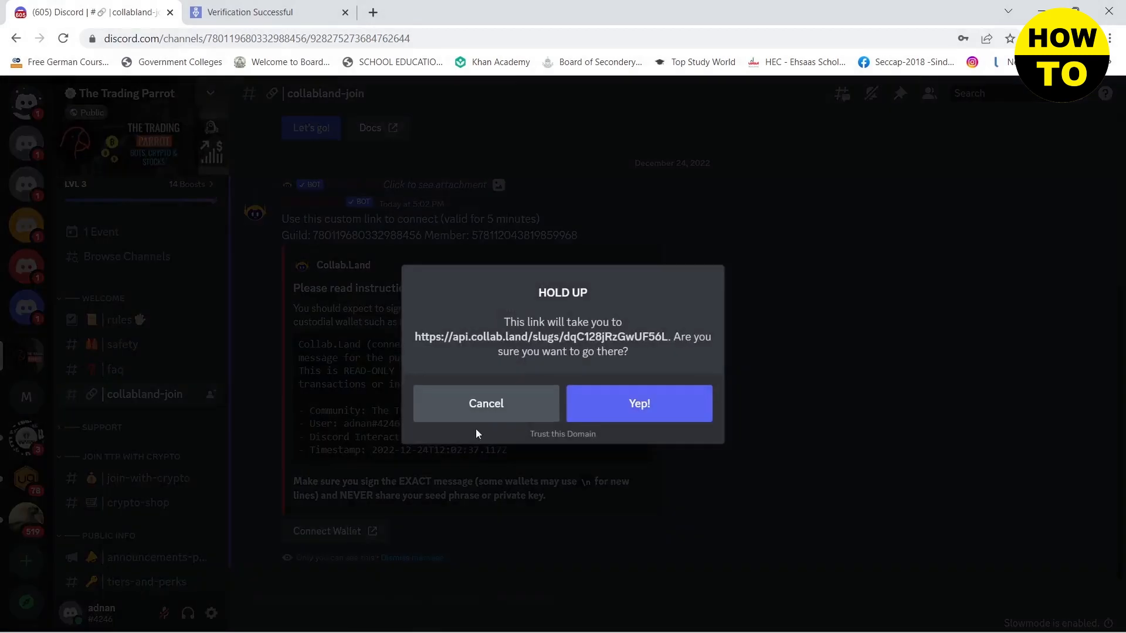
click(638, 403)
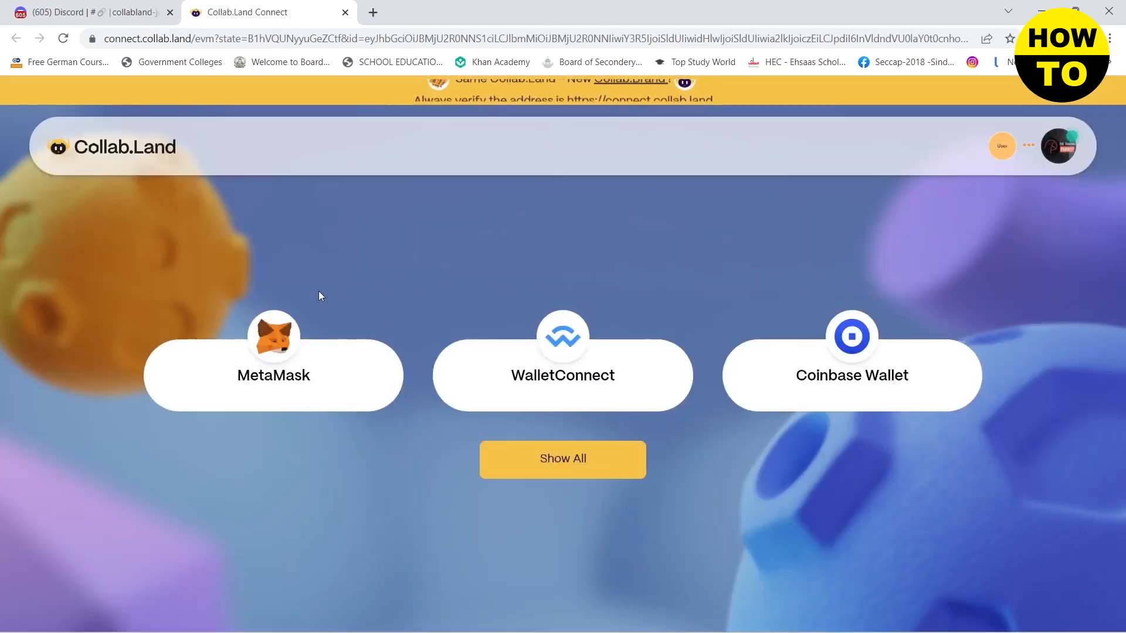
Step: Connect MetaMask Account 1 to the Collab.Land site so it asks for a verification signature
click(273, 374)
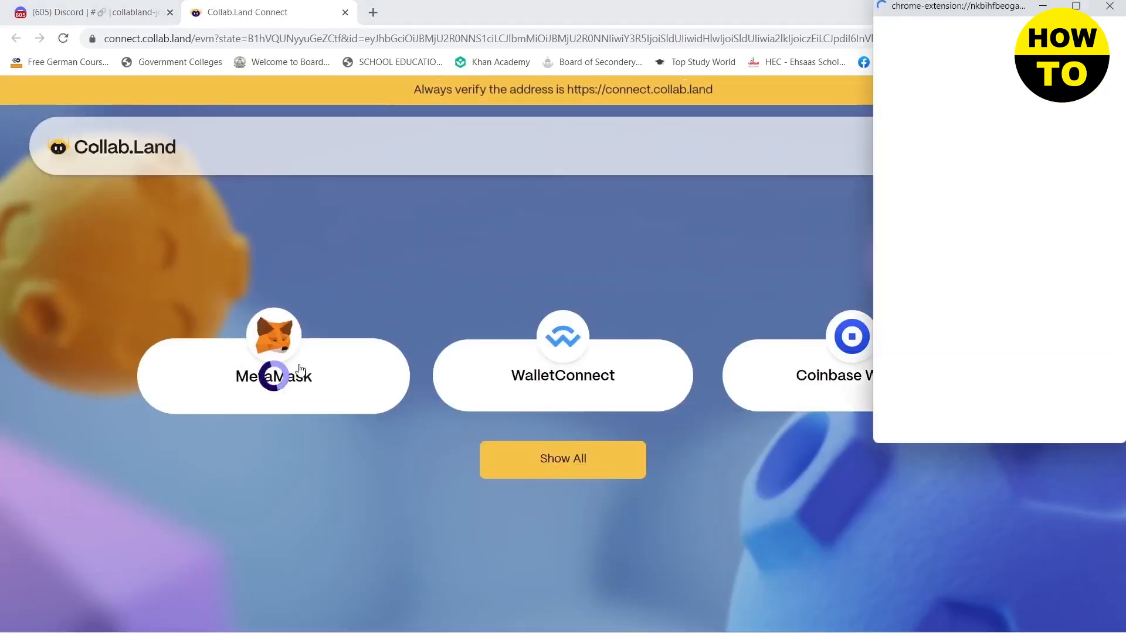
click(273, 375)
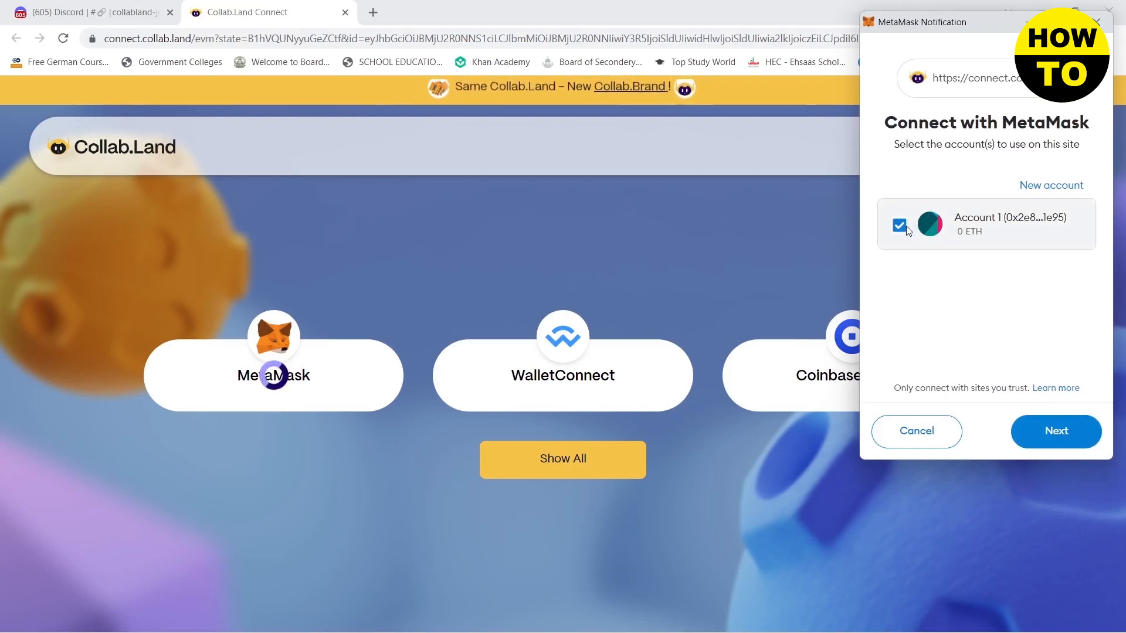
mouse_move(905, 280)
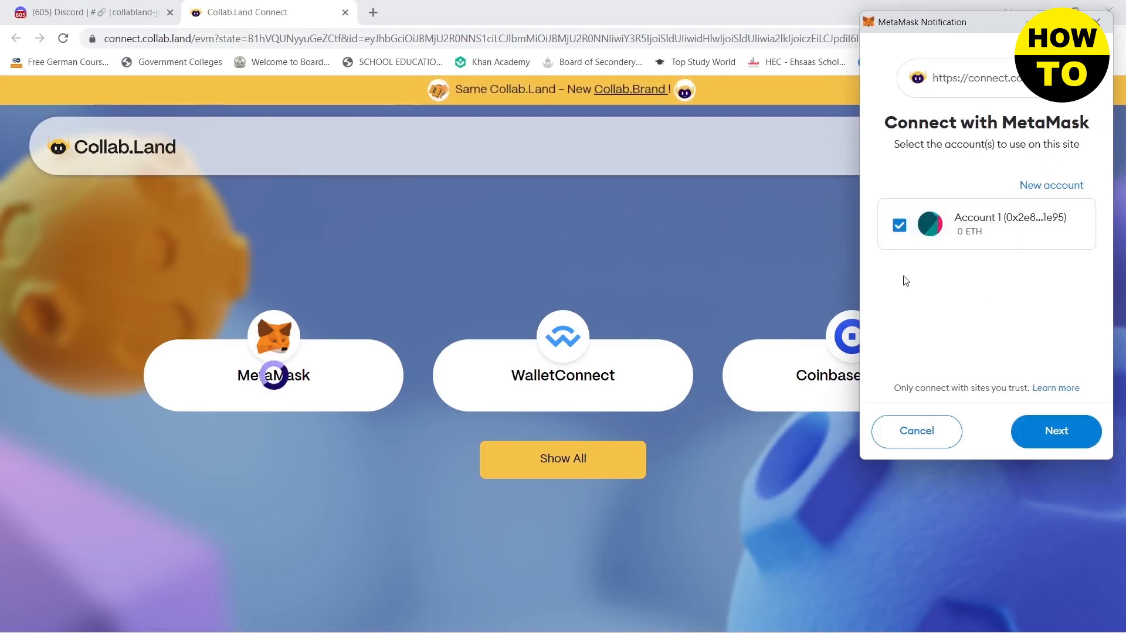
click(898, 226)
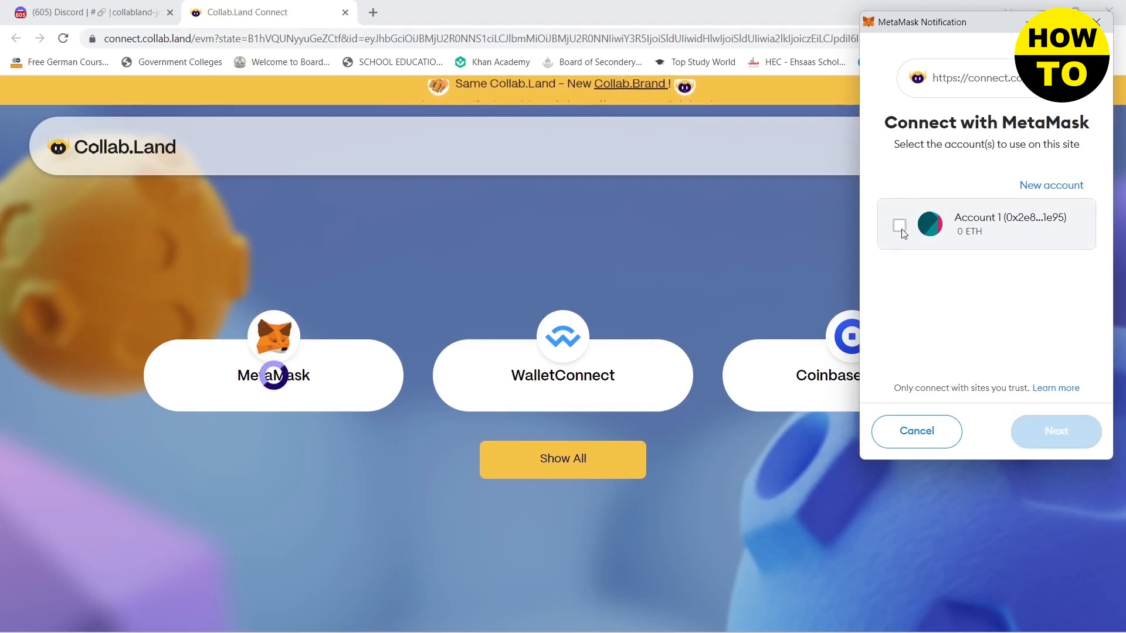
click(900, 225)
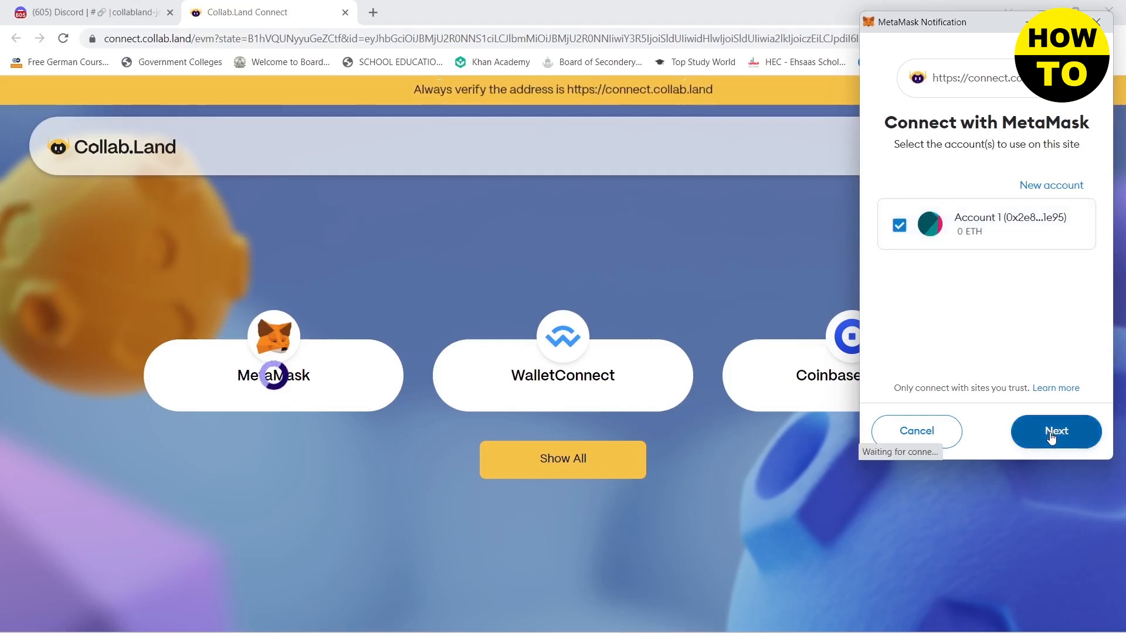
click(1055, 432)
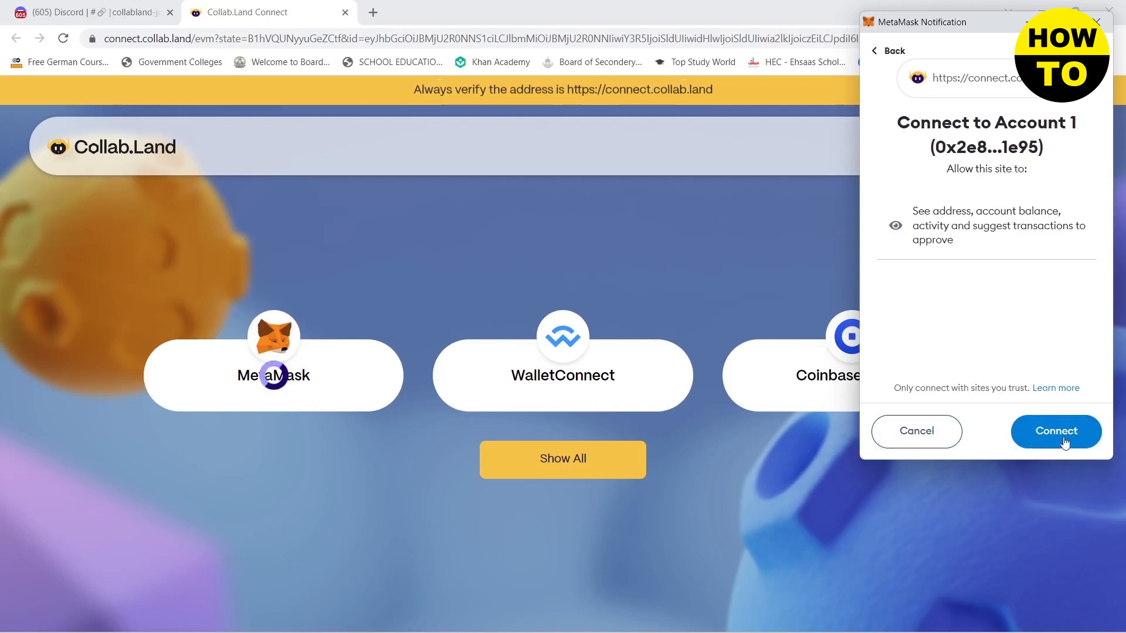
click(1054, 430)
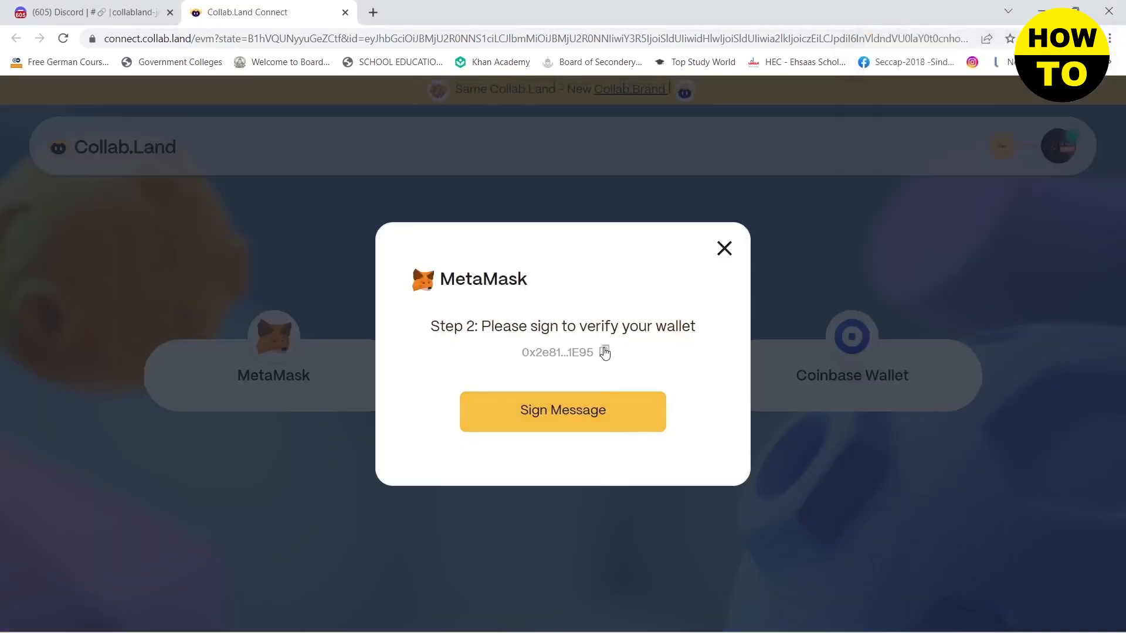
Step: Sign the Collab.Land verification message in MetaMask, granting the LunarCrush.bsc and LunarCrush.eth roles
click(562, 412)
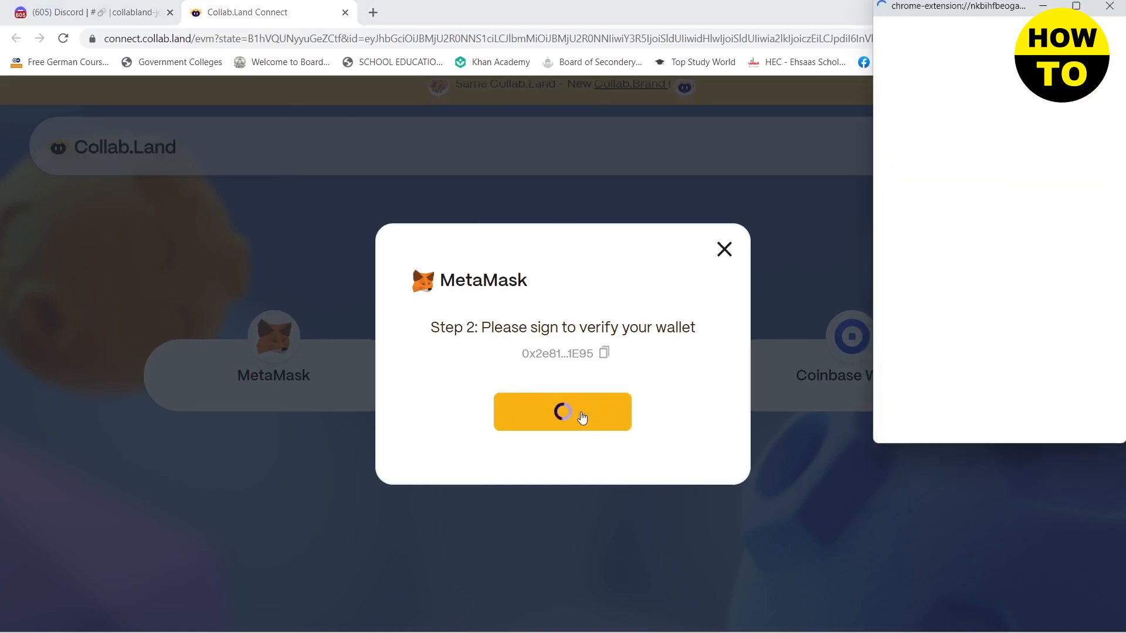
click(562, 412)
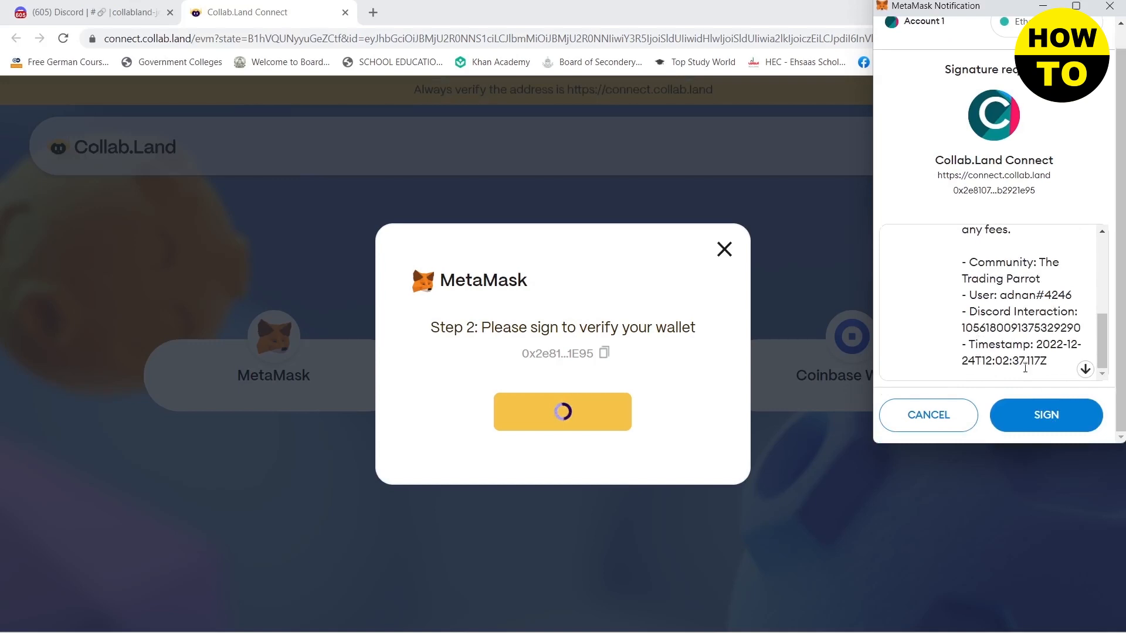
click(1044, 415)
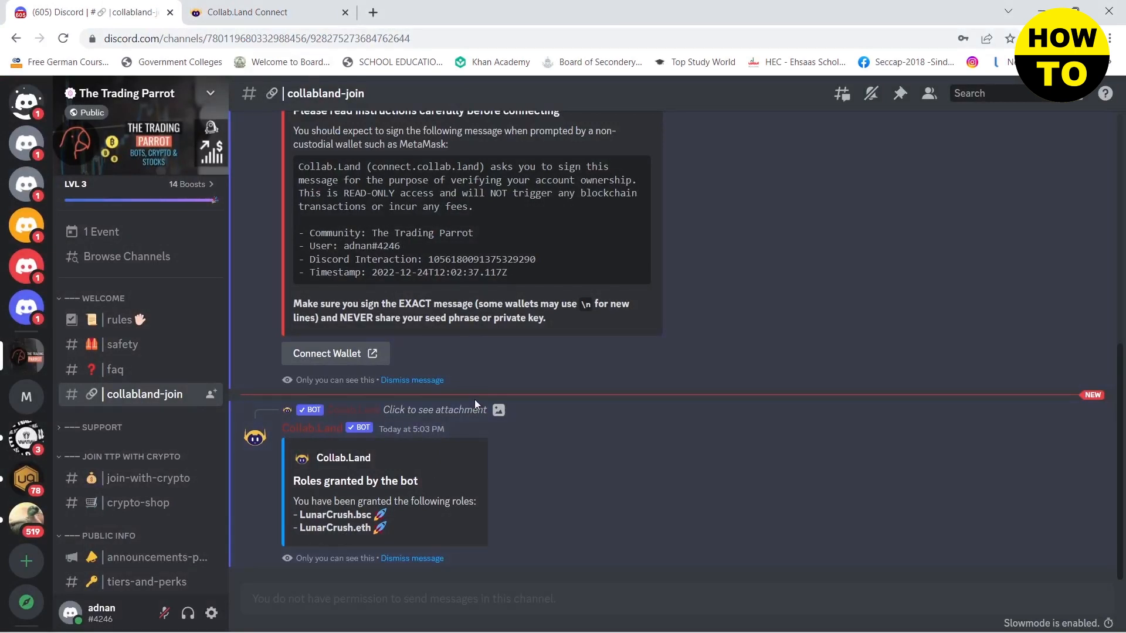
mouse_move(476, 406)
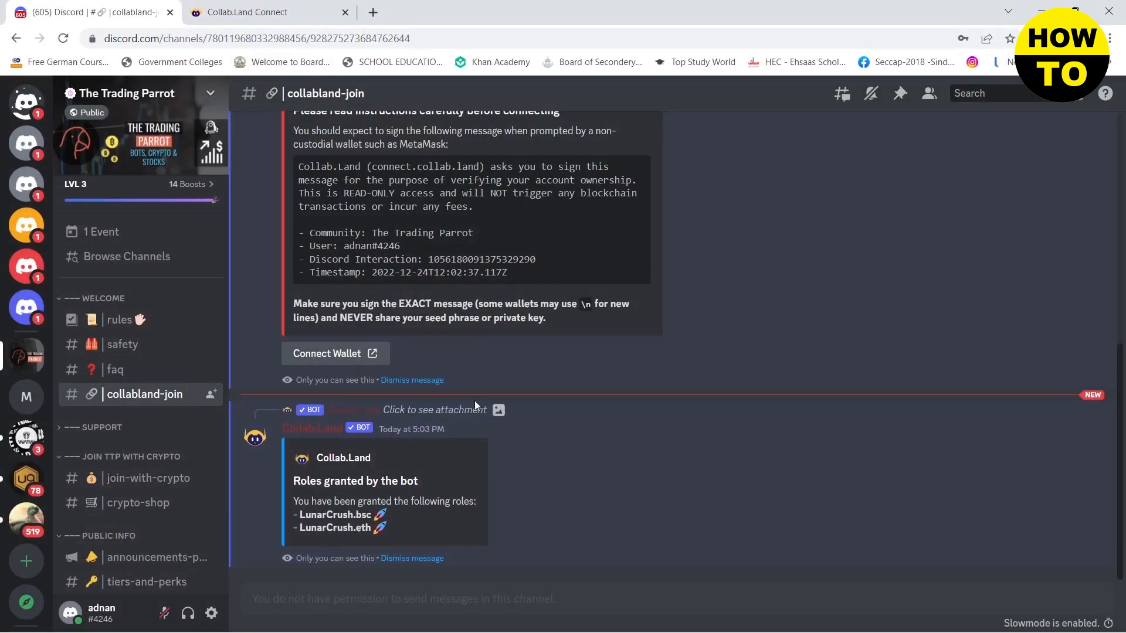